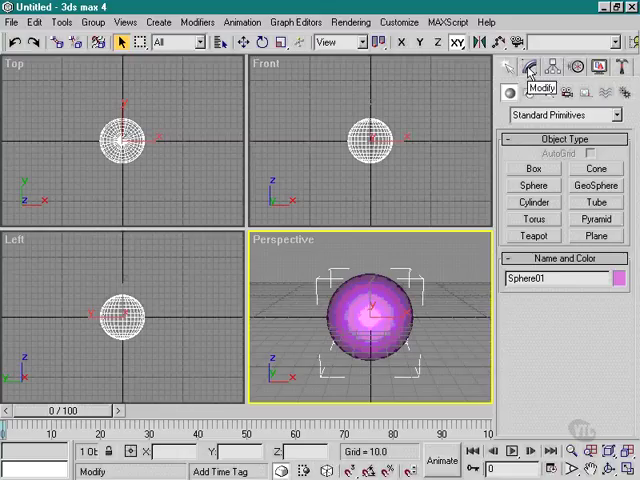
- Show Sphere01's modifier stack and Parameters rollout in the Modify panel
click(532, 66)
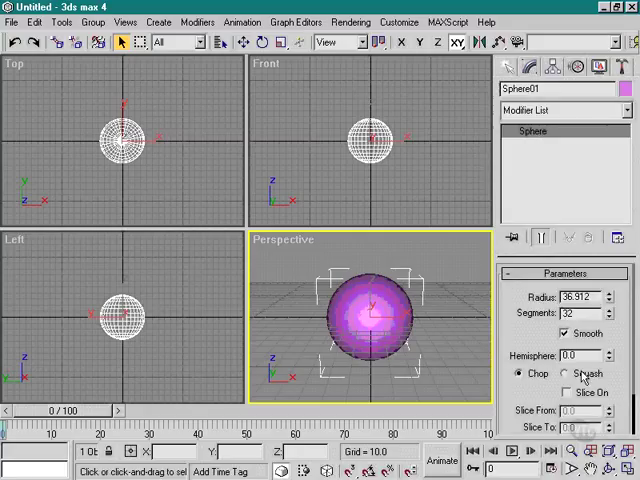
mouse_move(612, 132)
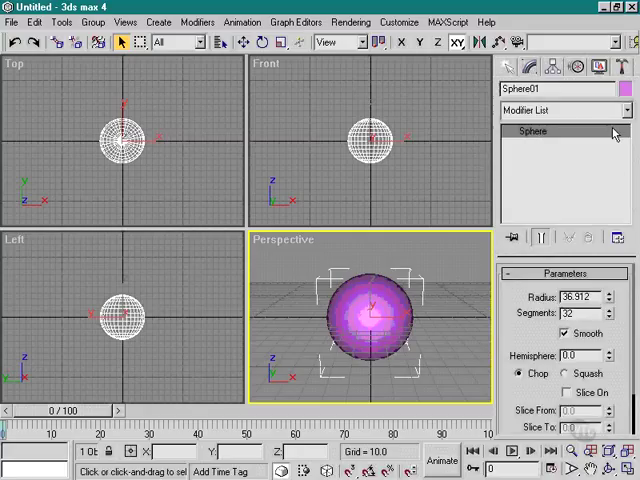
scroll(down, 3)
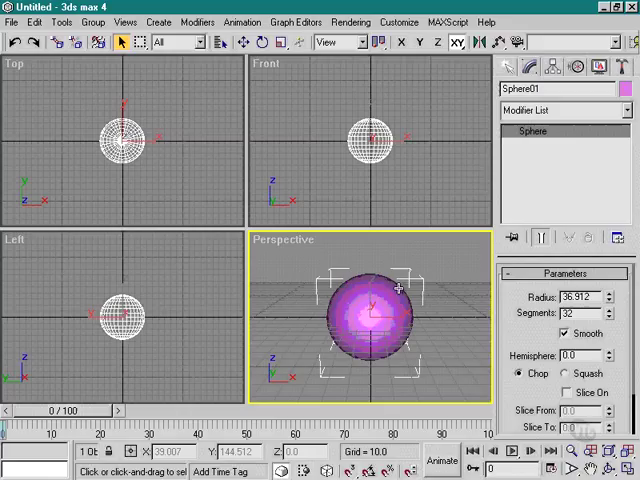
mouse_move(458, 330)
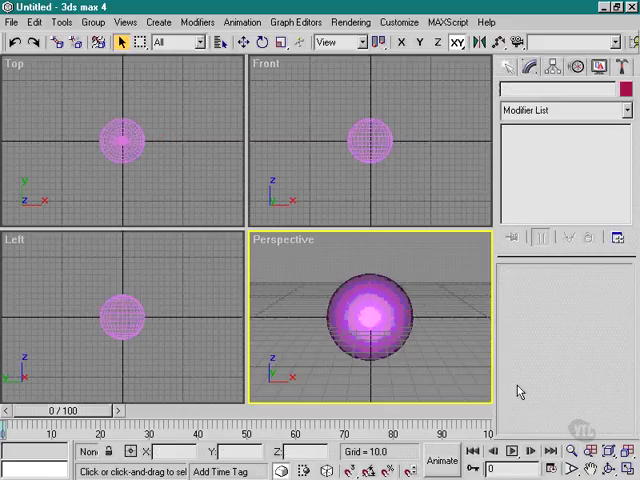
mouse_move(510, 148)
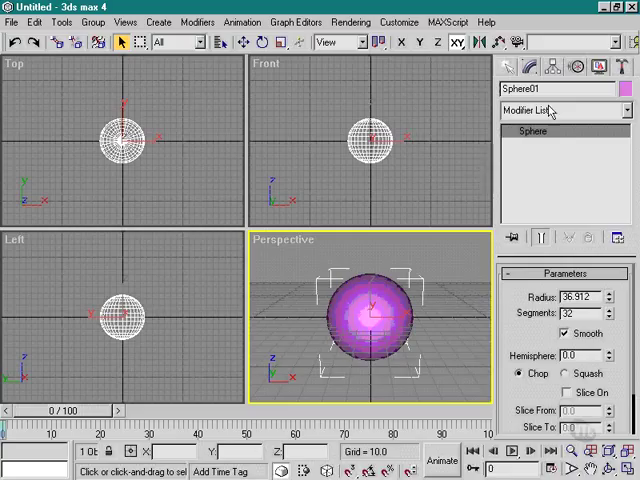
mouse_move(544, 110)
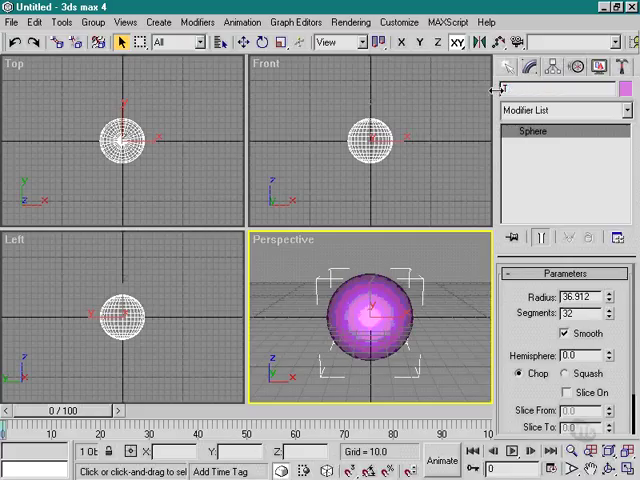
- Retype the sphere's name and recolor it from purple to yellow-green
text(me)
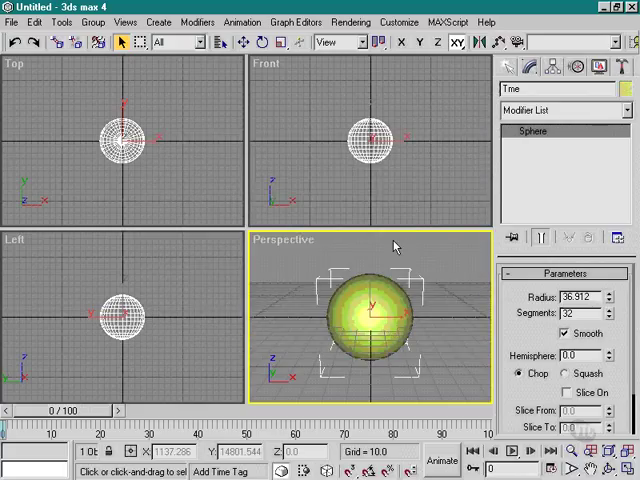
mouse_move(414, 160)
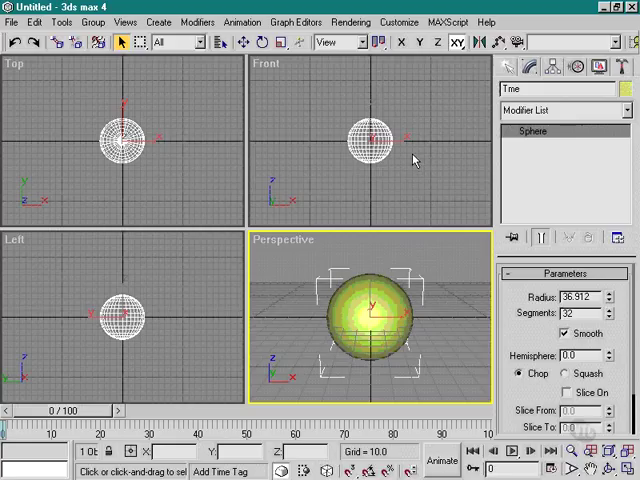
mouse_move(548, 144)
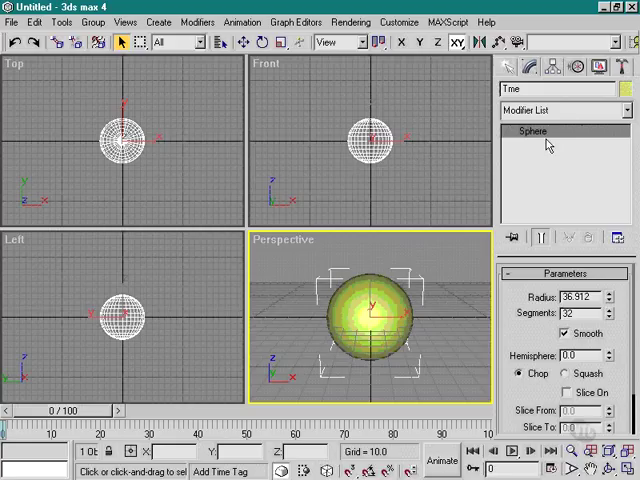
mouse_move(428, 176)
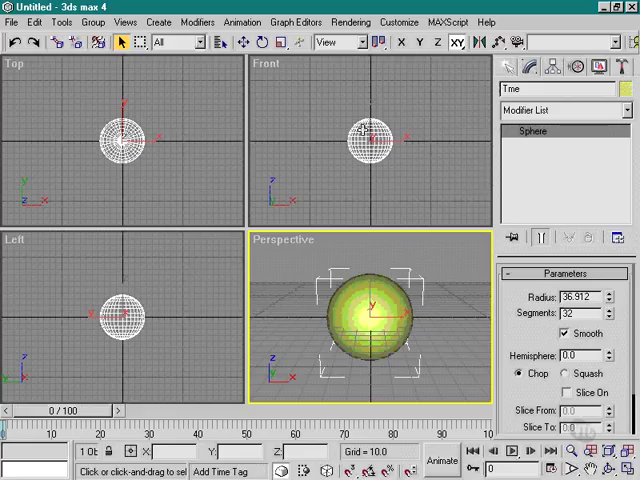
mouse_move(480, 140)
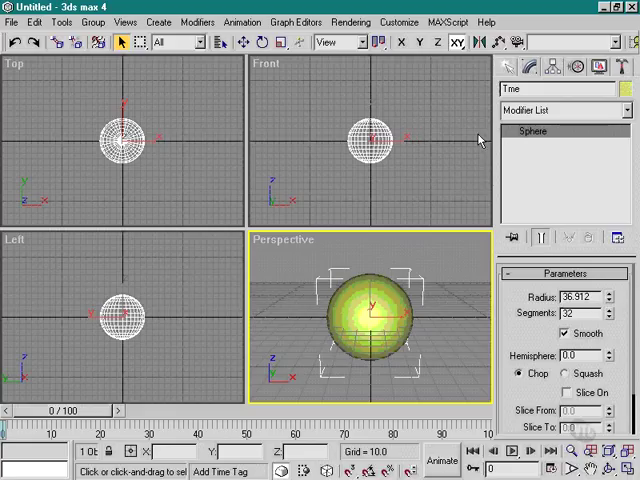
mouse_move(450, 152)
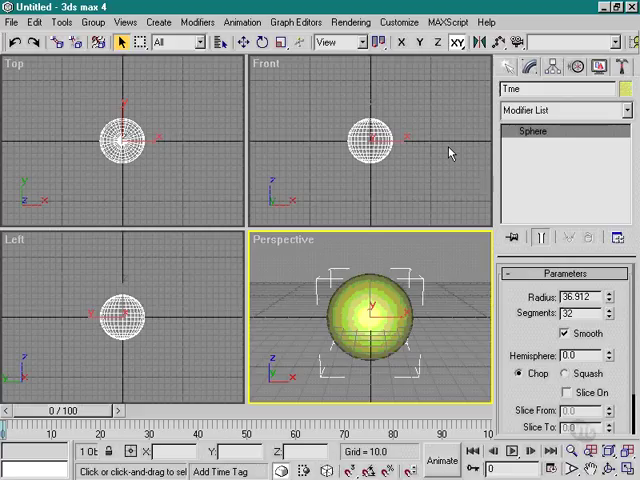
mouse_move(556, 118)
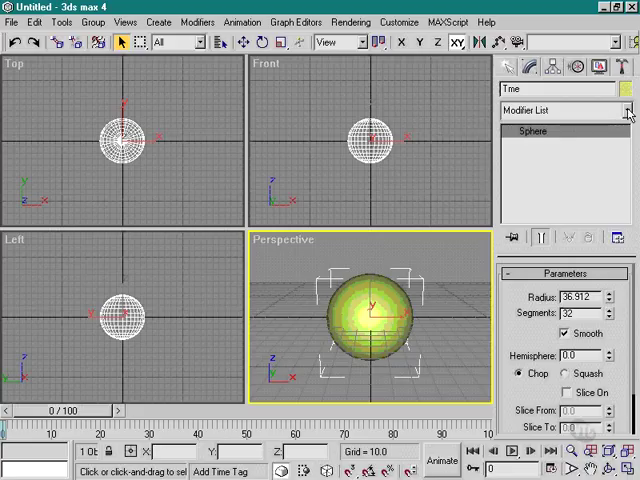
click(628, 110)
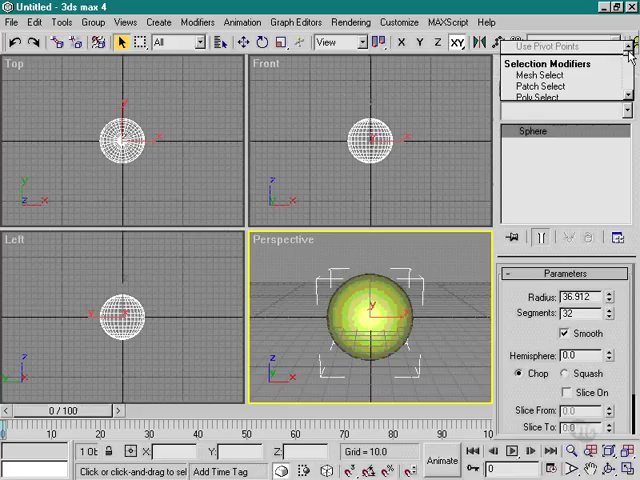
click(608, 42)
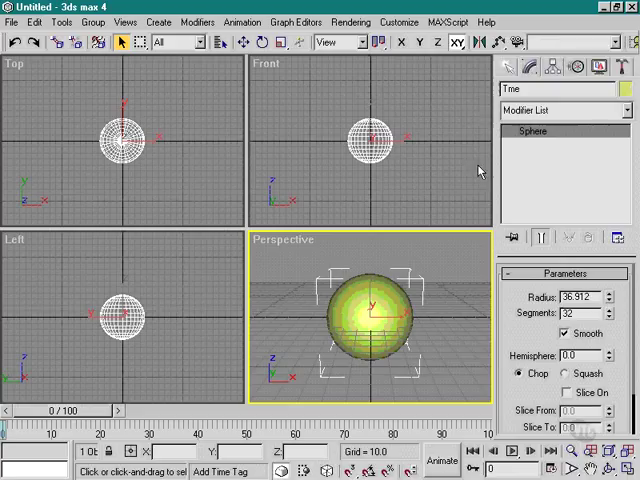
mouse_move(536, 182)
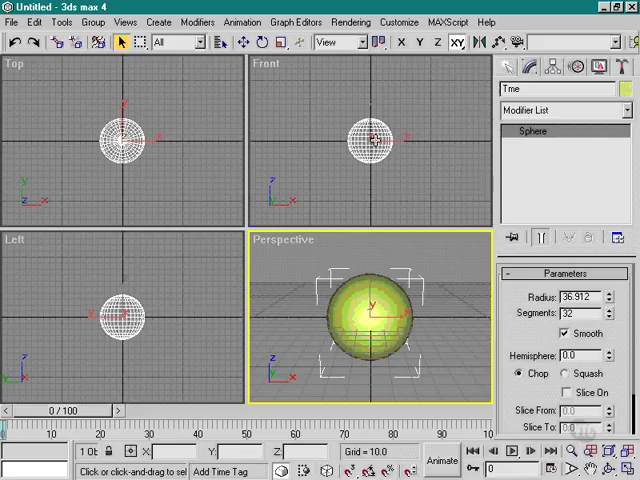
mouse_move(544, 176)
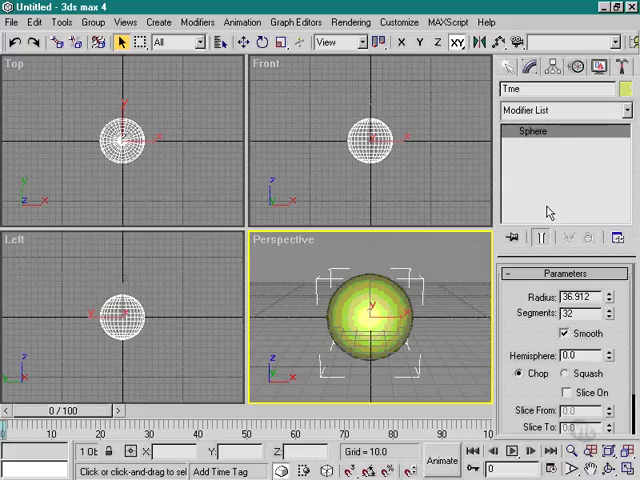
mouse_move(548, 210)
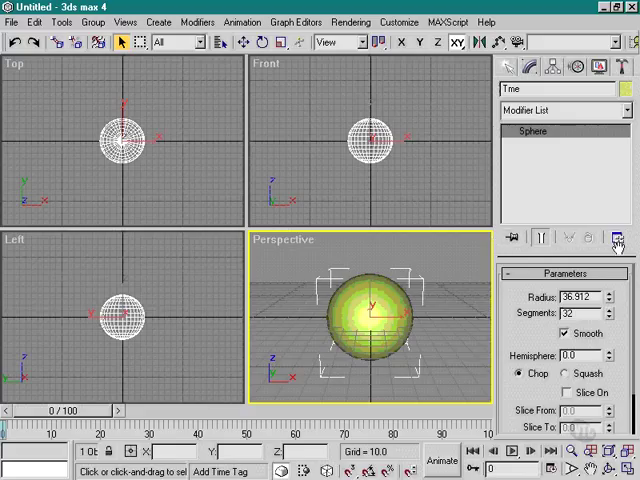
mouse_move(508, 304)
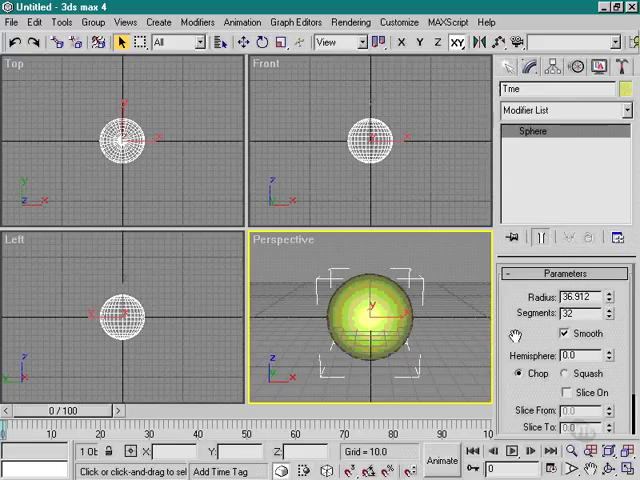
scroll(down, 3)
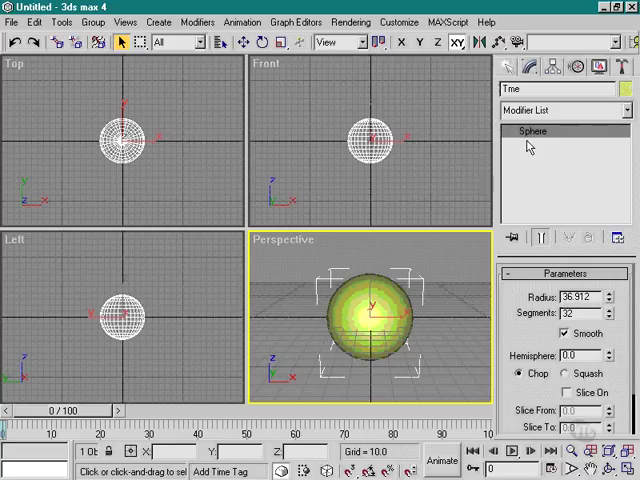
mouse_move(362, 150)
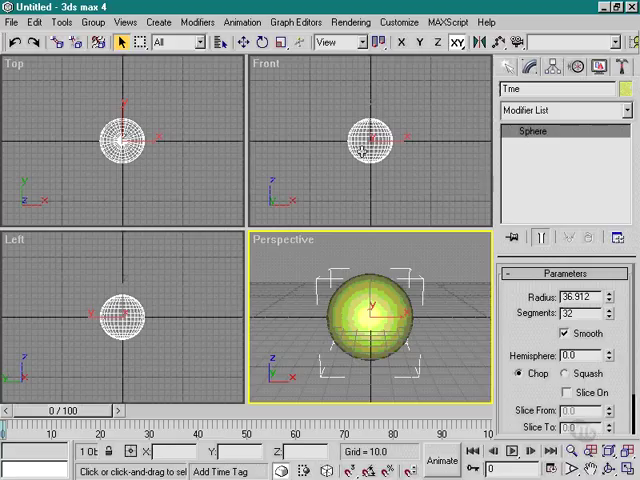